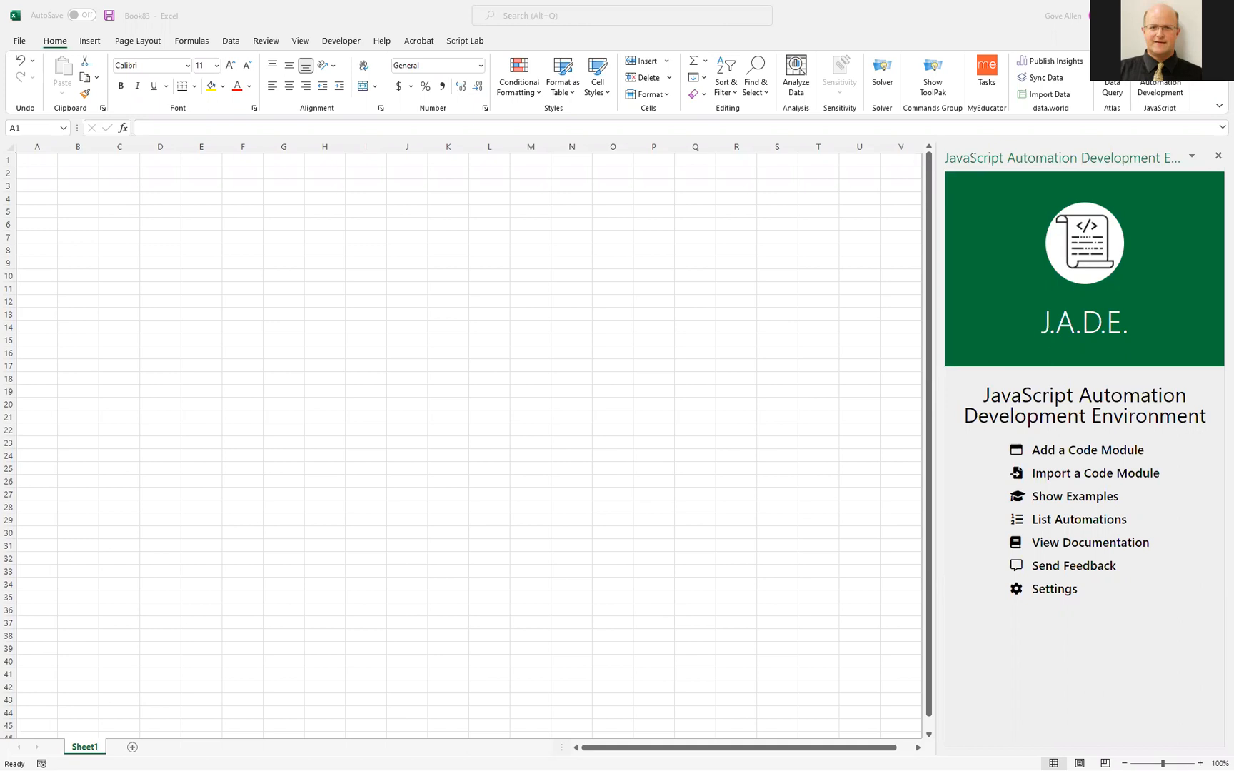
pyautogui.moveTo(1040, 497)
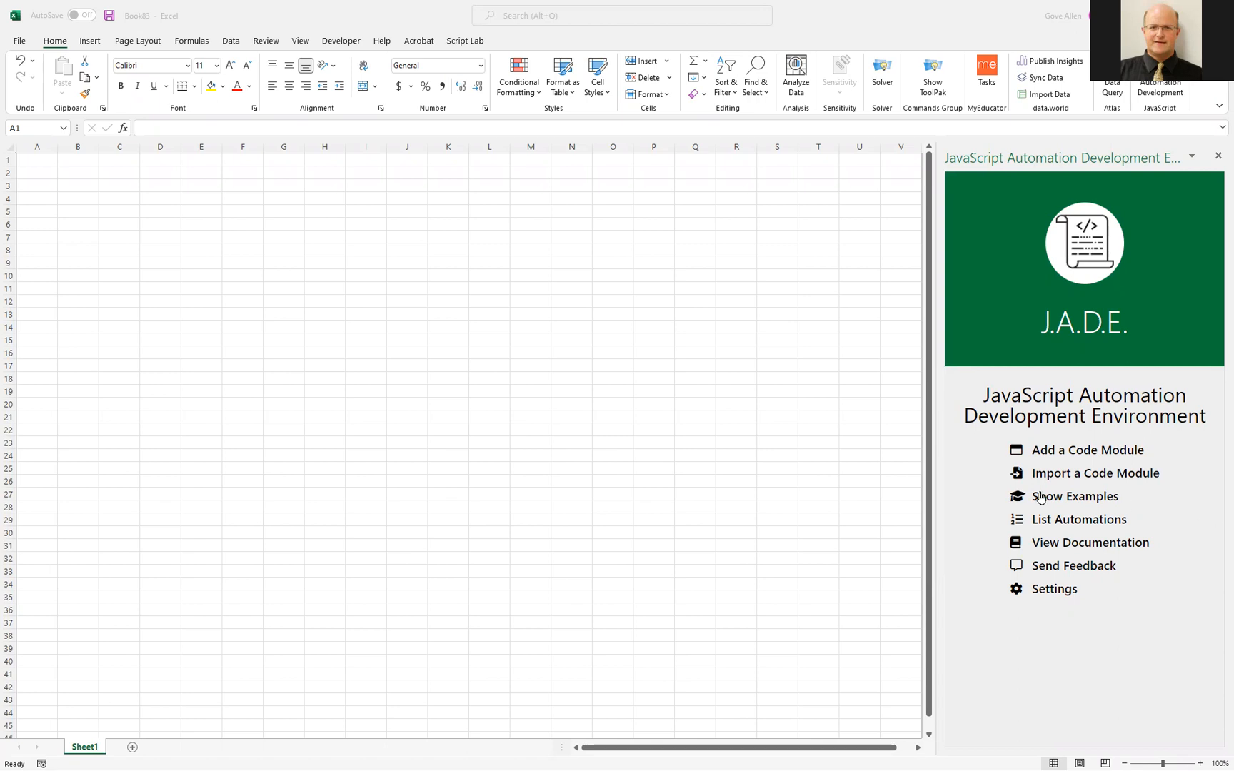
pyautogui.moveTo(1081, 476)
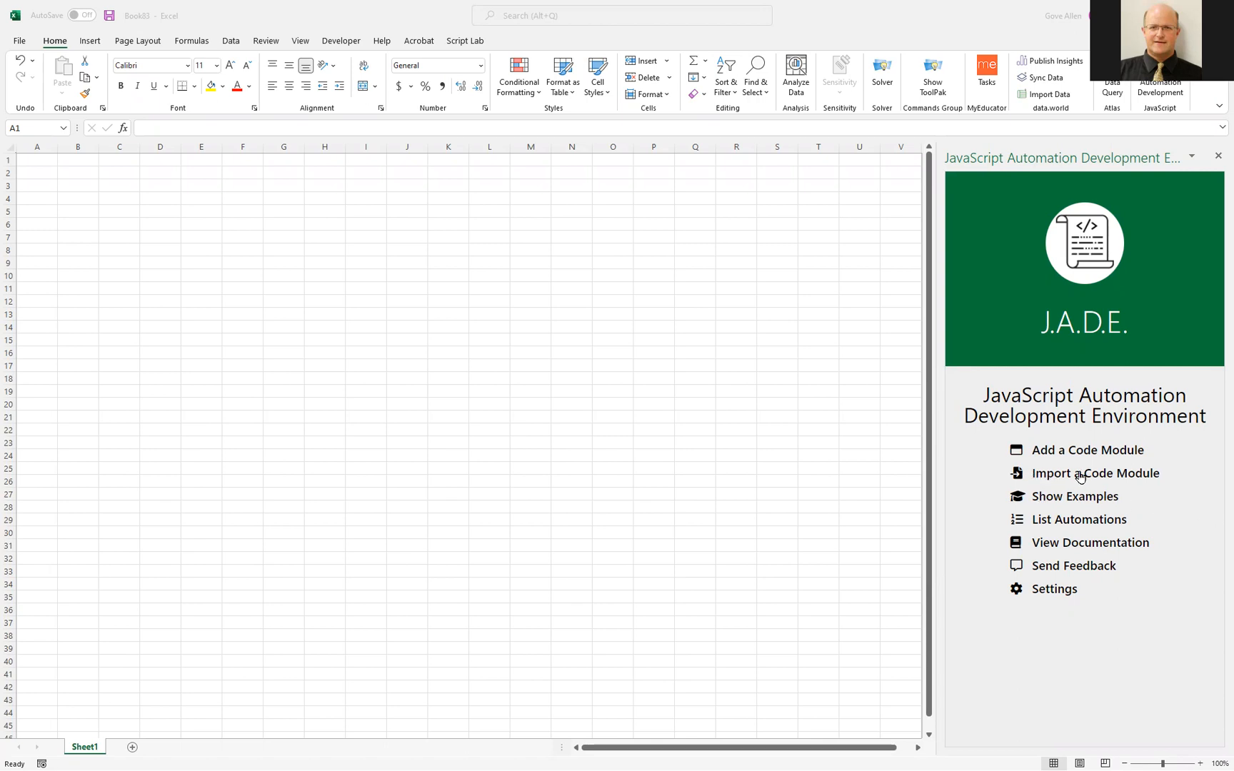
# Import the Invoice Complete Example Module from the saved Gist ID and run show_form
pyautogui.click(1094, 474)
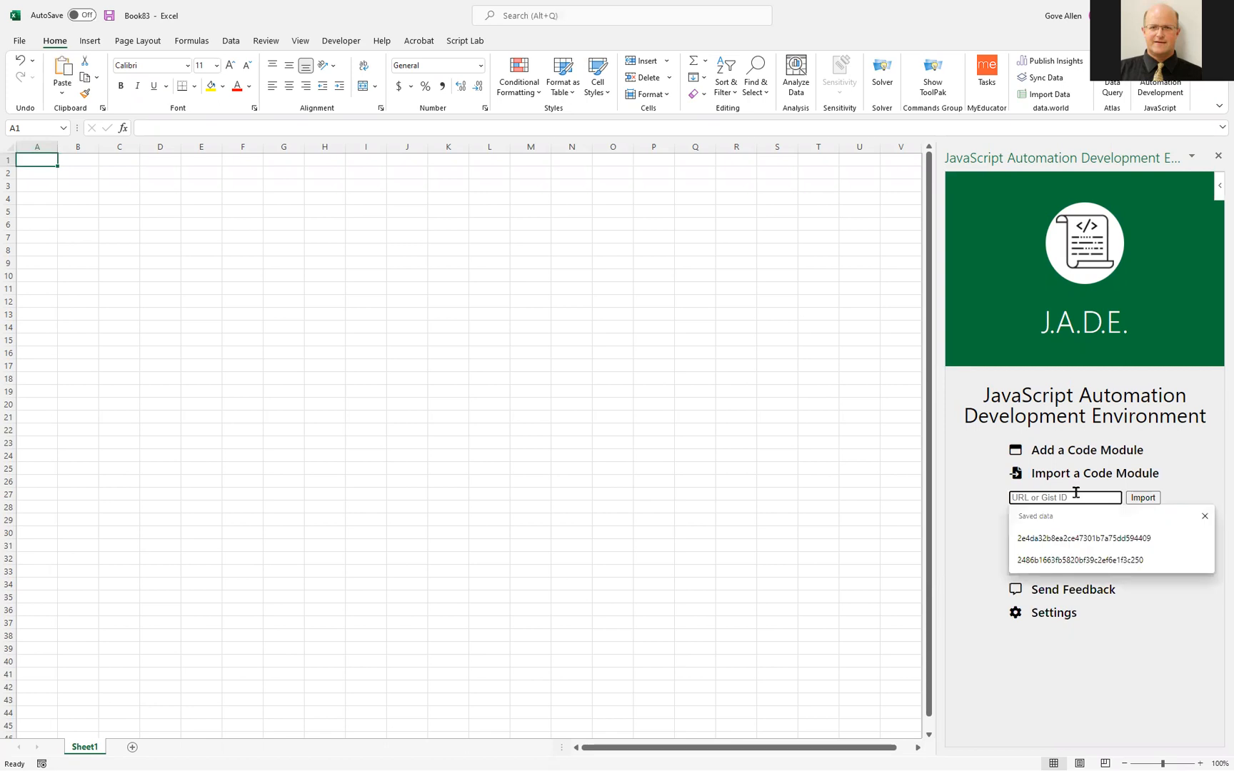
pyautogui.click(1085, 538)
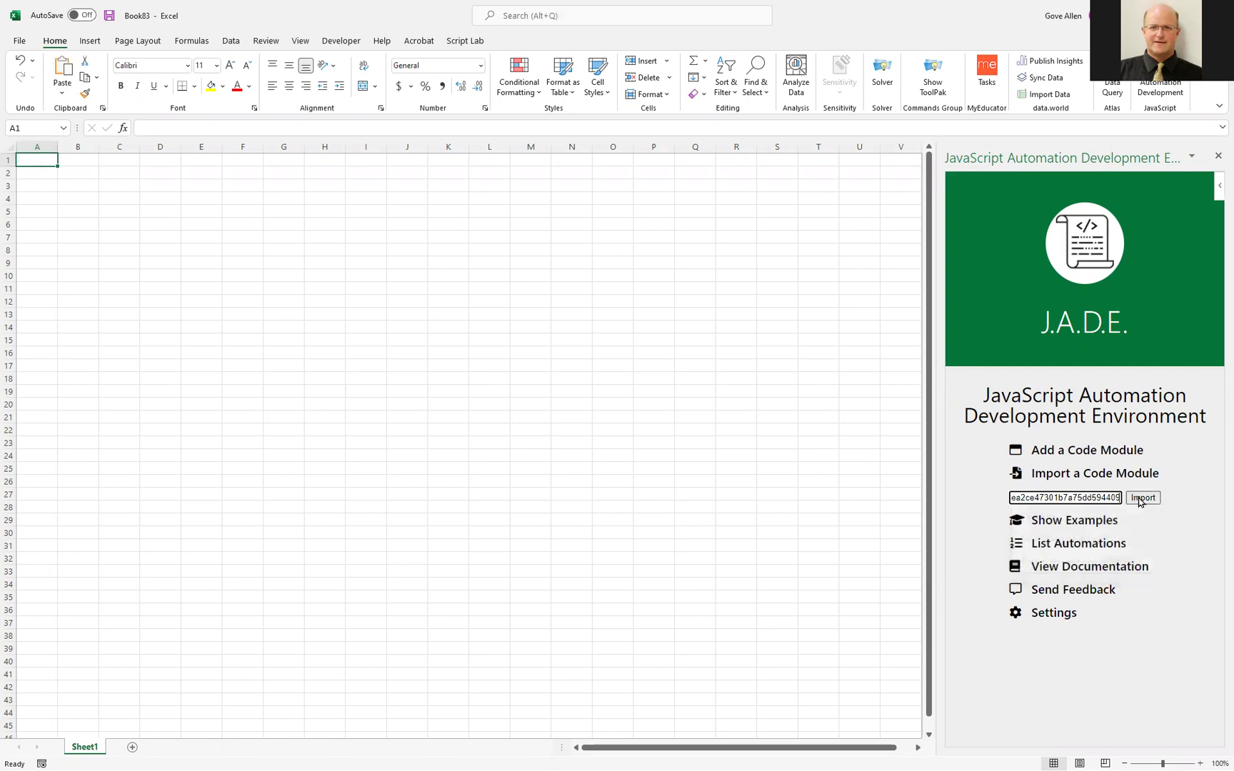
pyautogui.click(1143, 499)
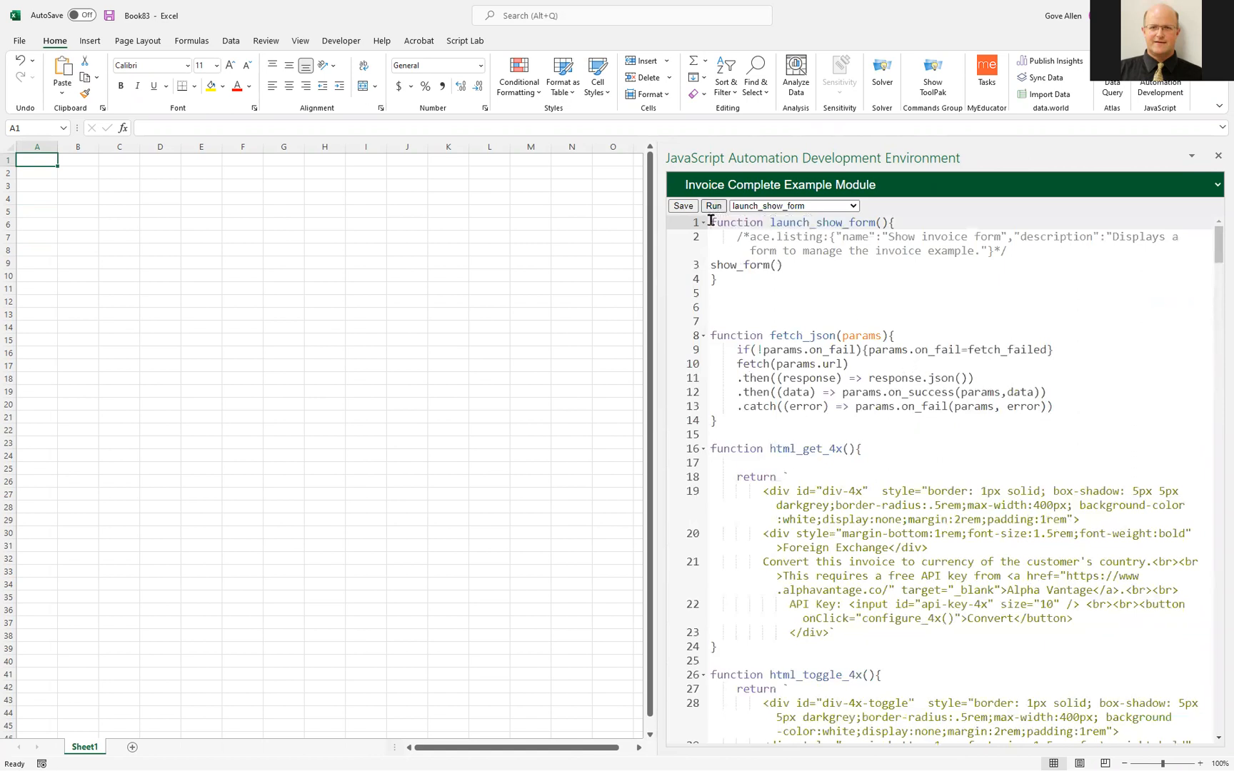
pyautogui.click(713, 206)
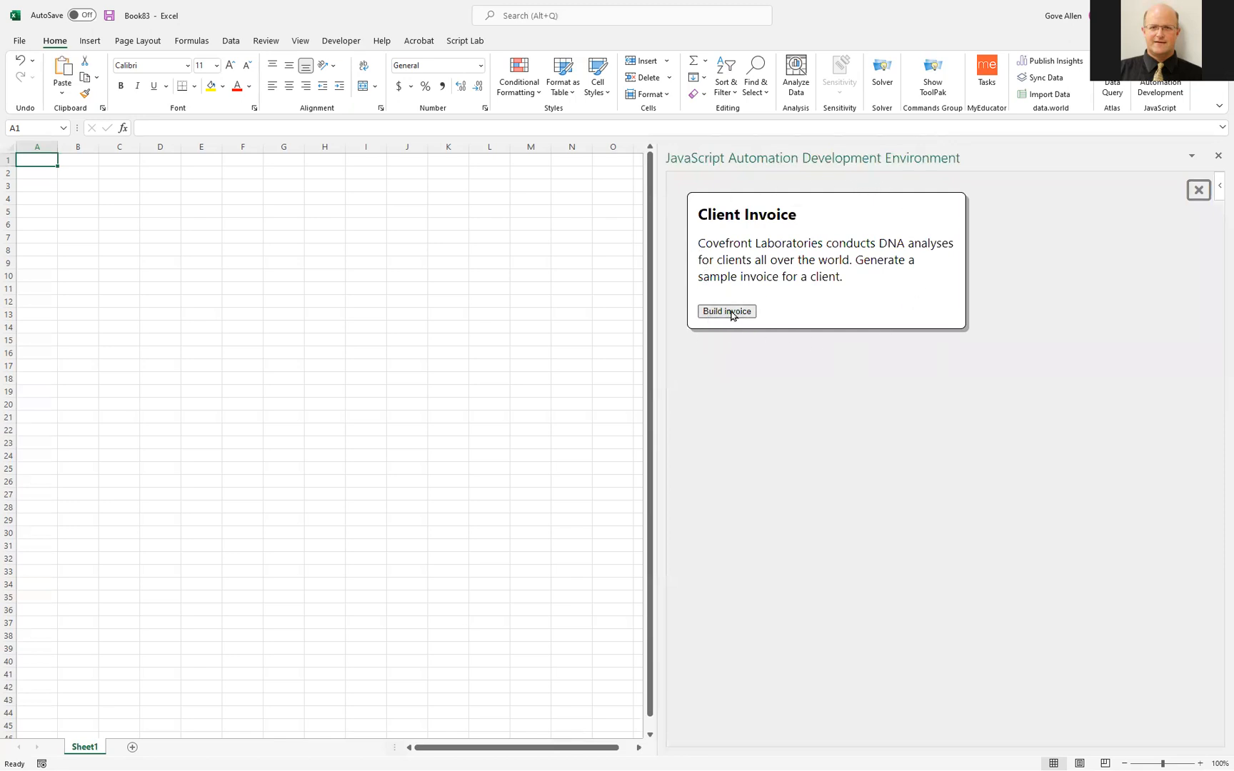
# Build the Covefront Laboratories sample invoice on a new Invoice sheet
pyautogui.click(728, 311)
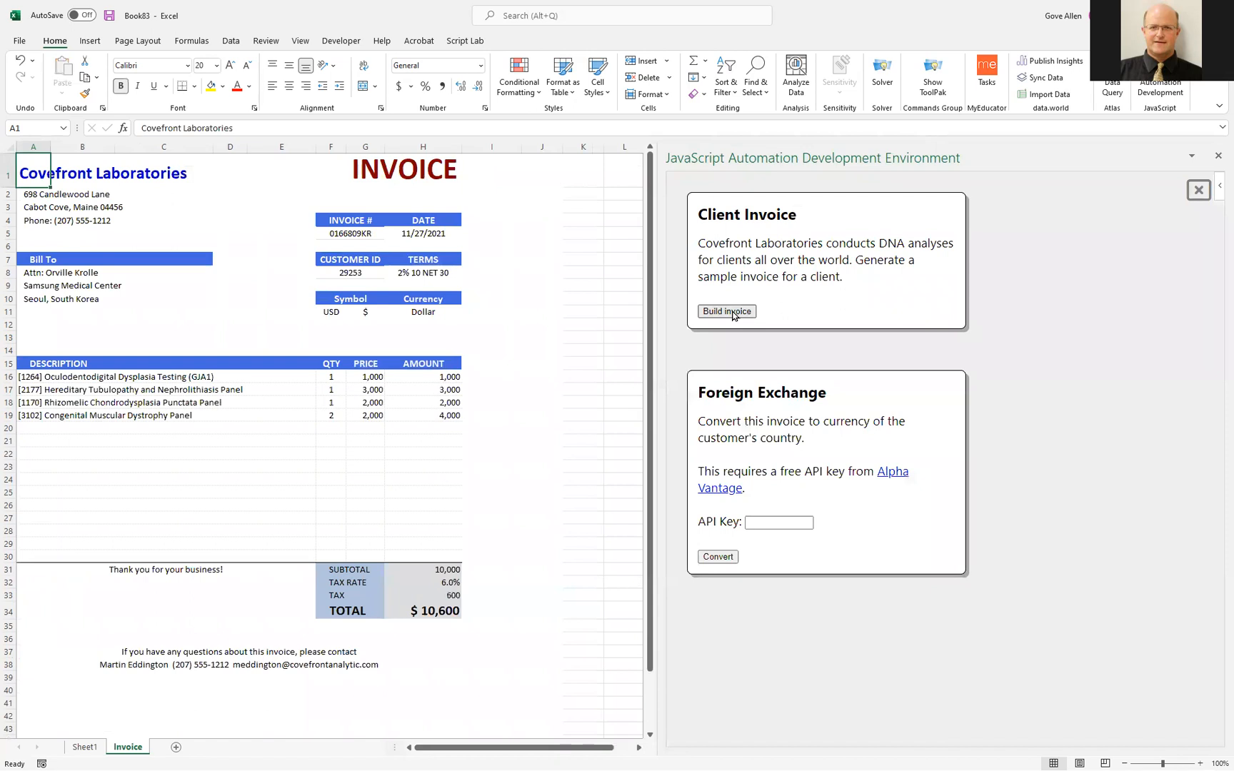
pyautogui.moveTo(63, 312)
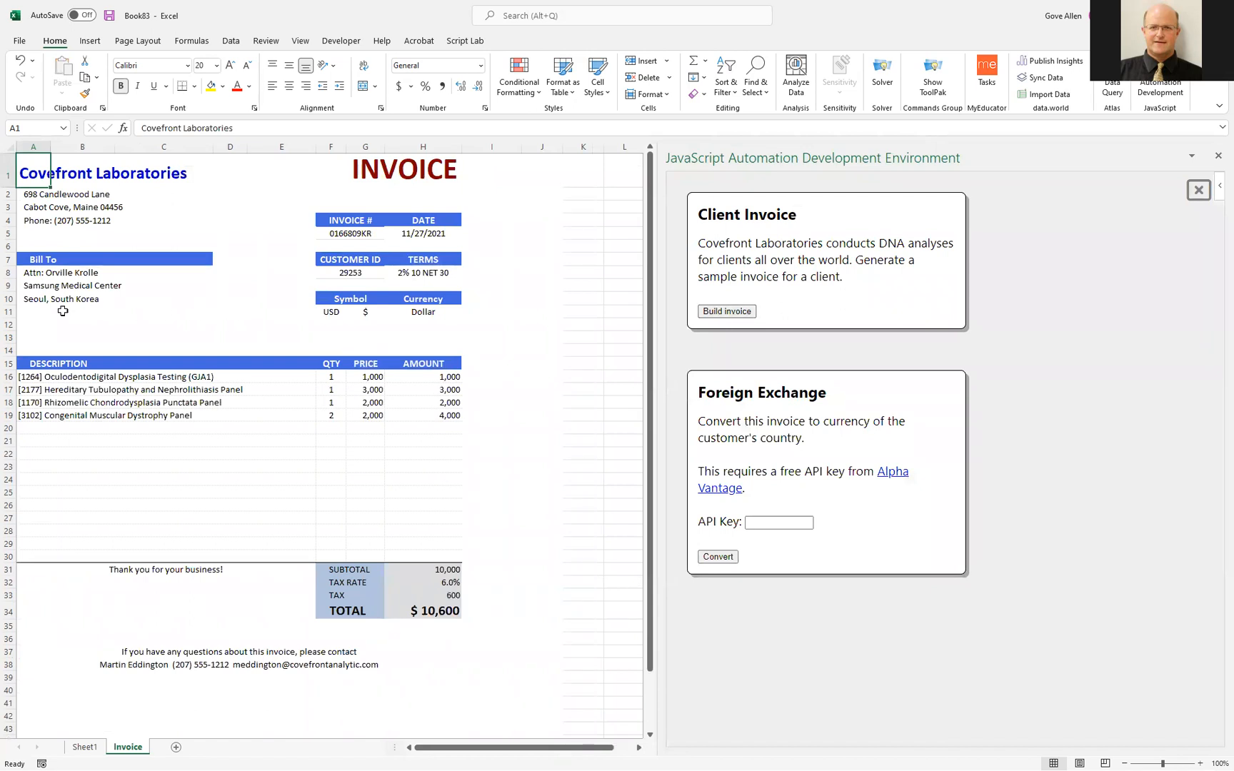
pyautogui.moveTo(180, 351)
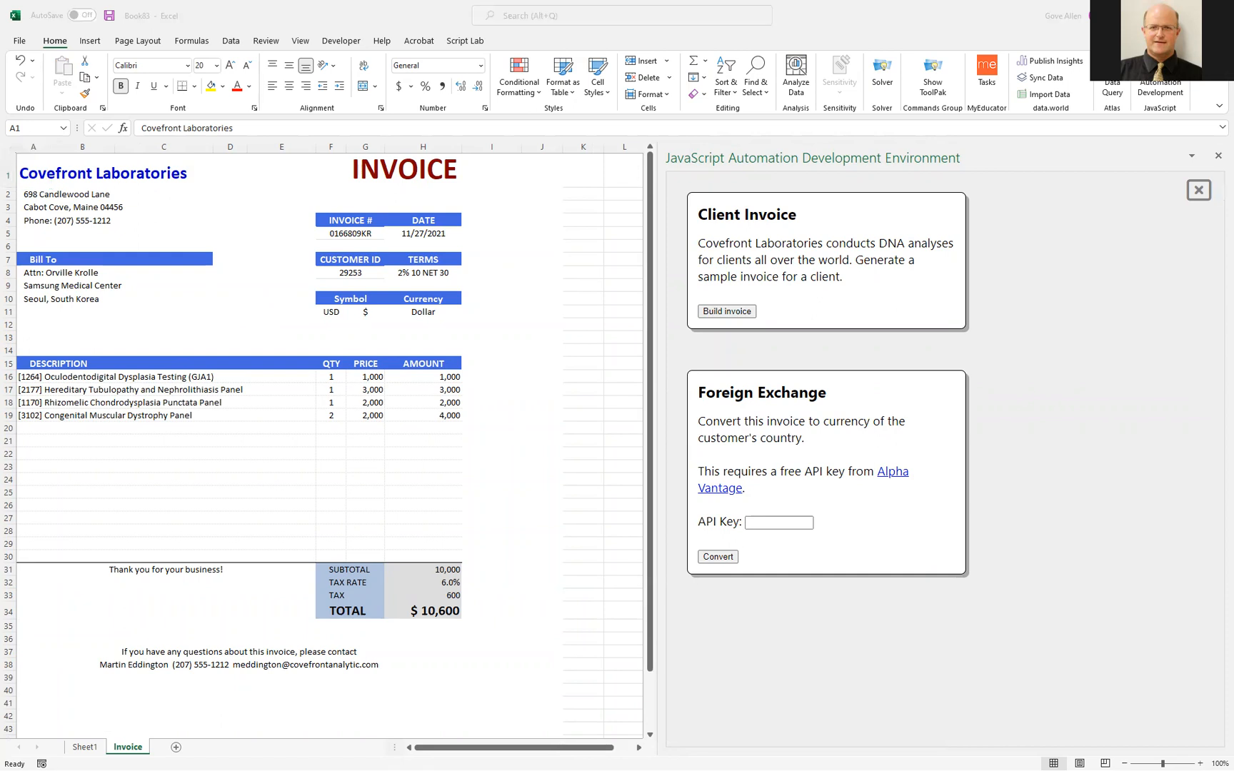
pyautogui.click(780, 523)
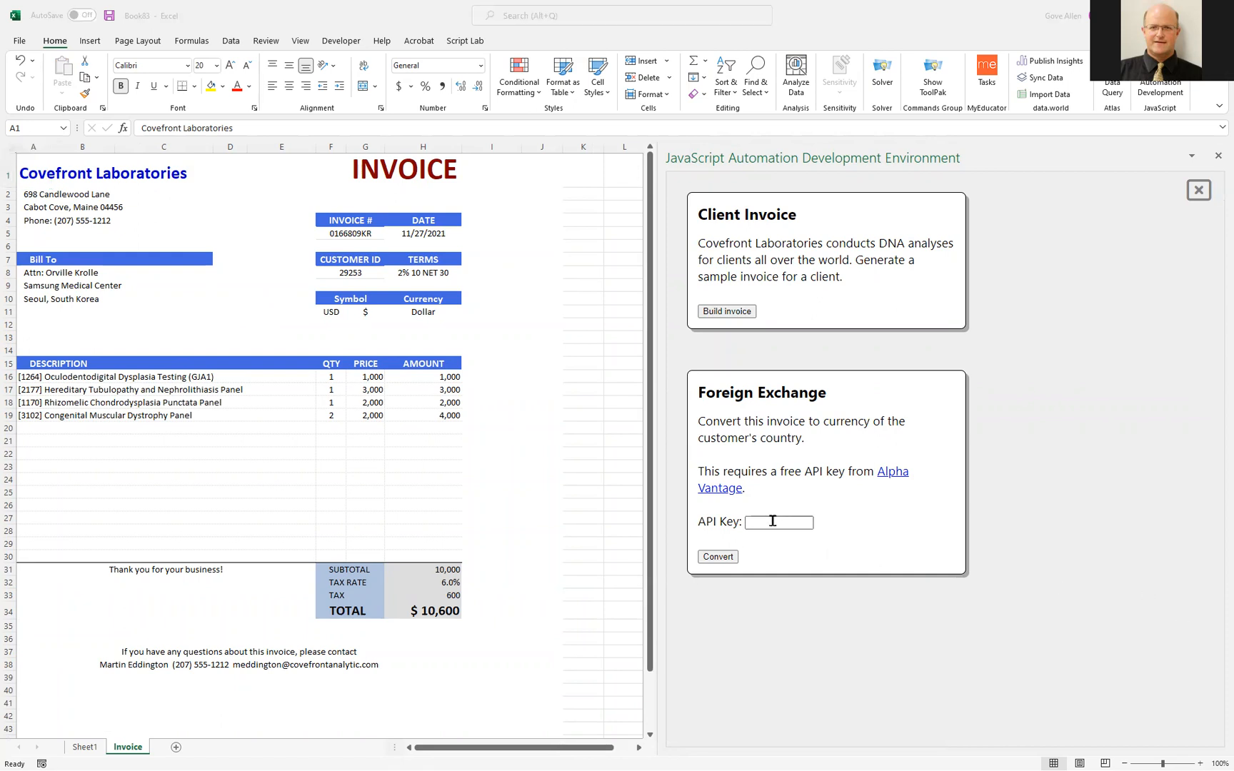
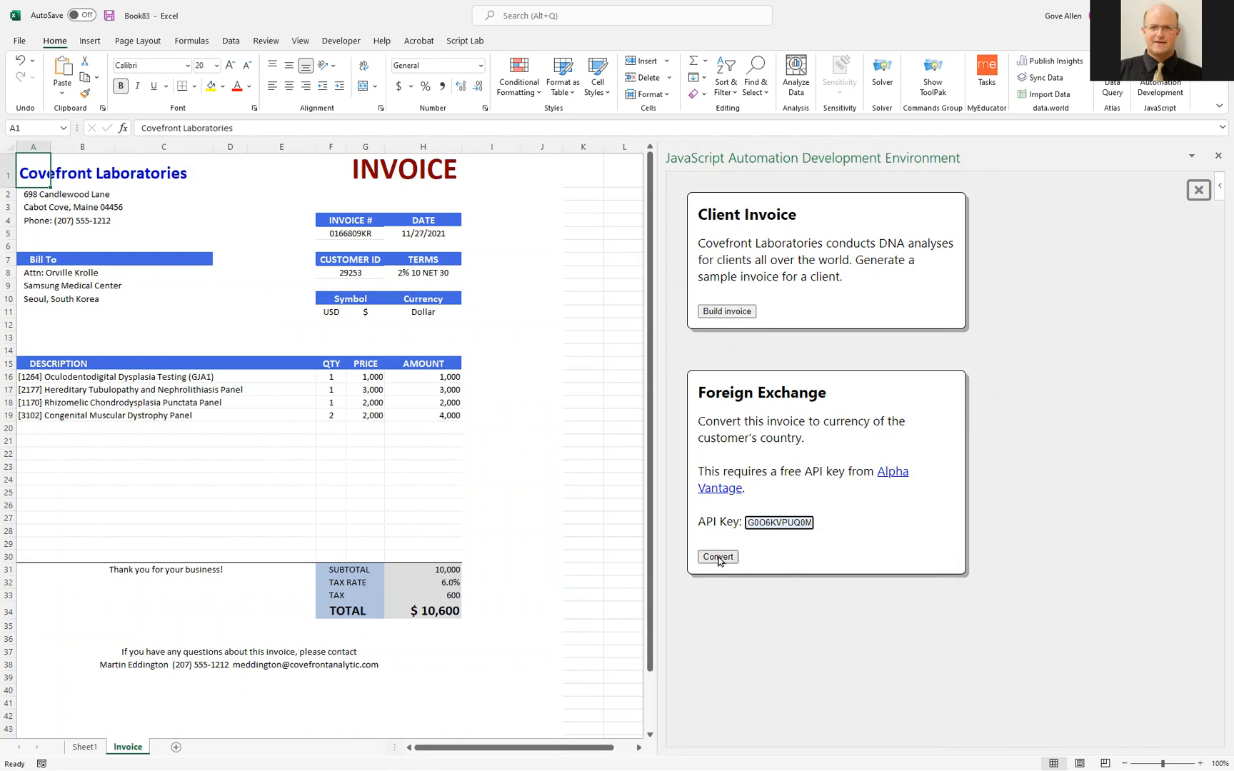
pyautogui.click(718, 557)
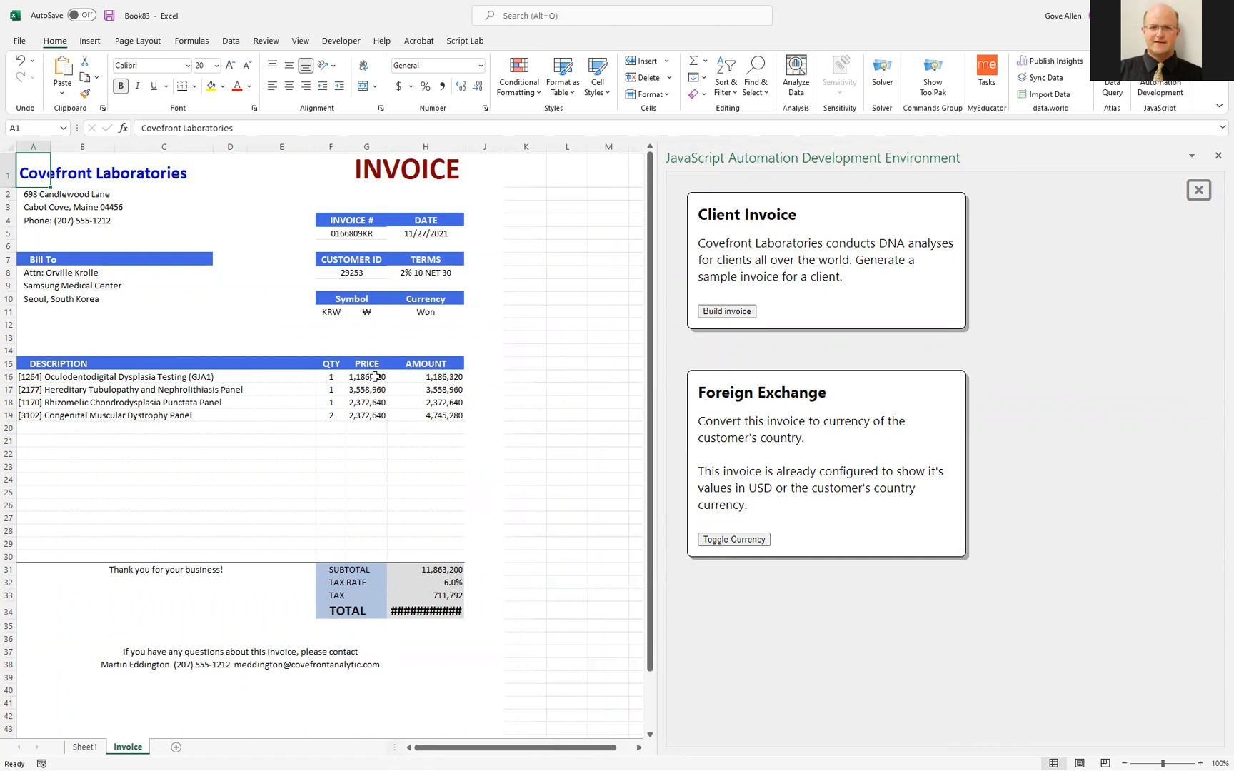
# Widen column H for the ₩12,574,992 total, then toggle the invoice to USD and back to KRW
pyautogui.click(734, 540)
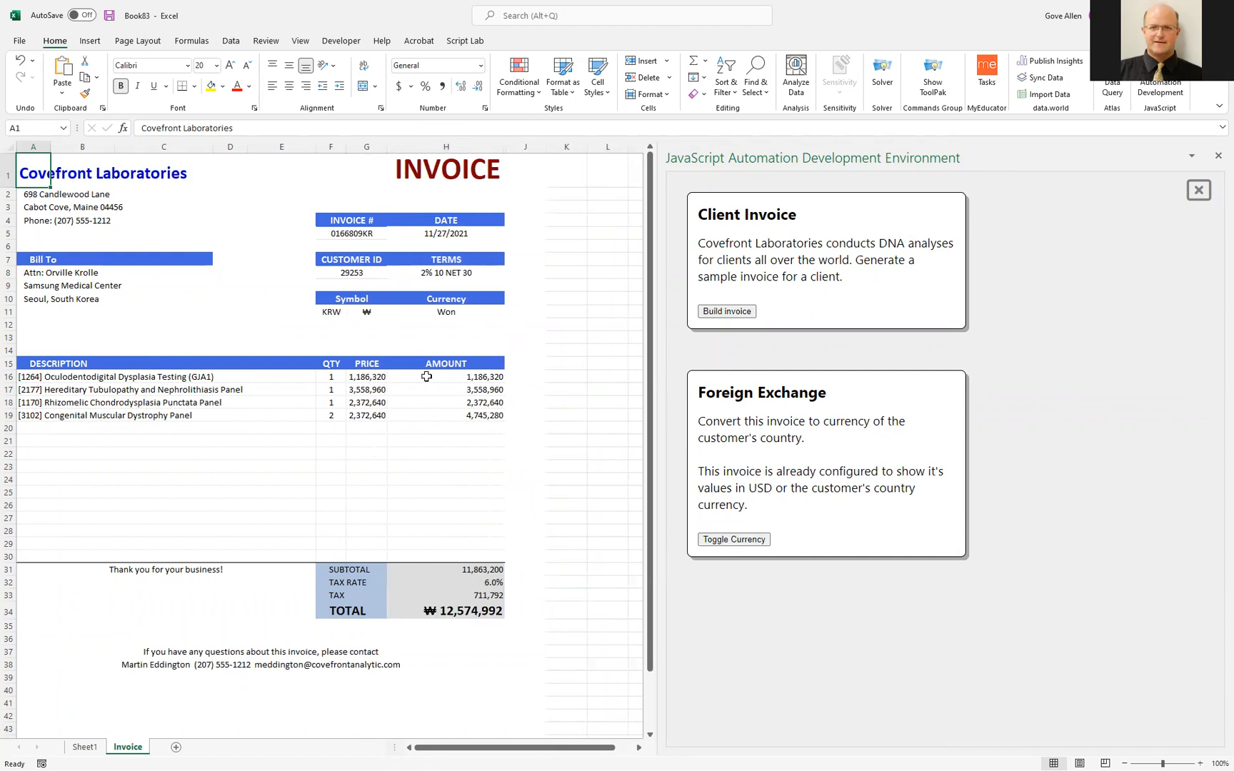
pyautogui.click(734, 540)
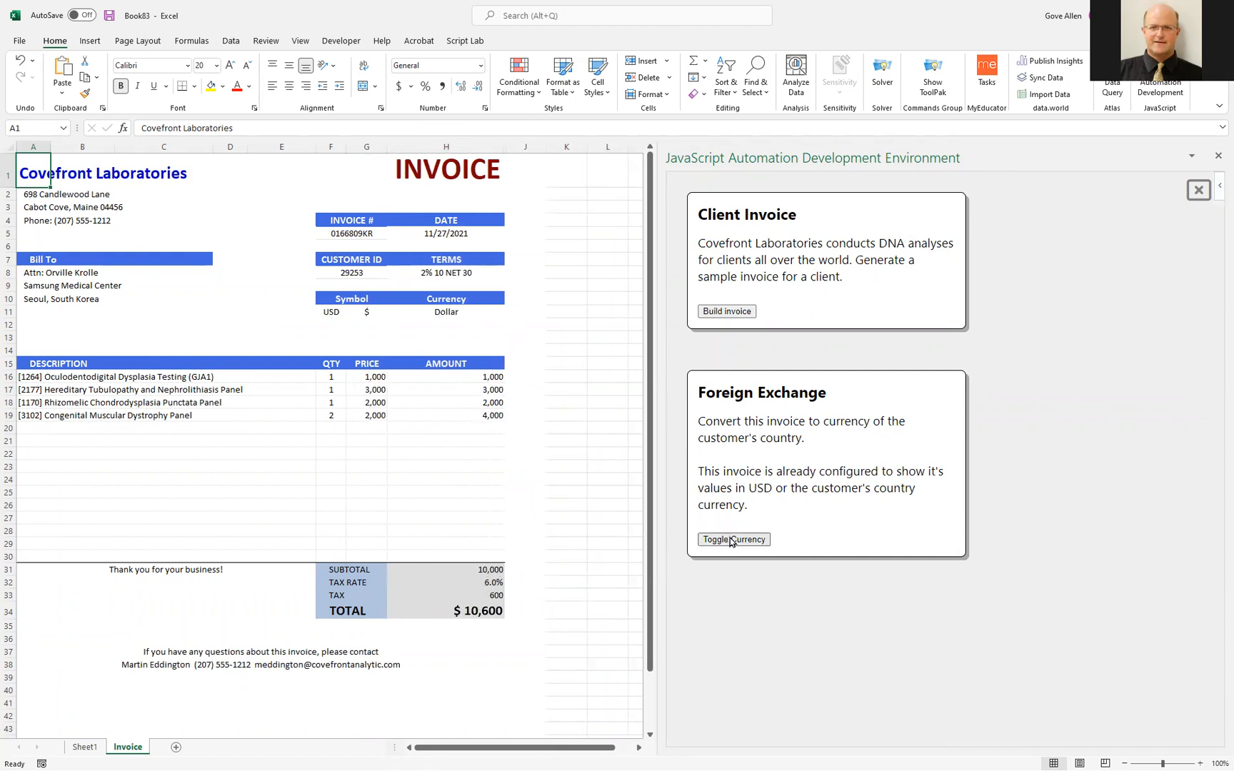
pyautogui.click(734, 540)
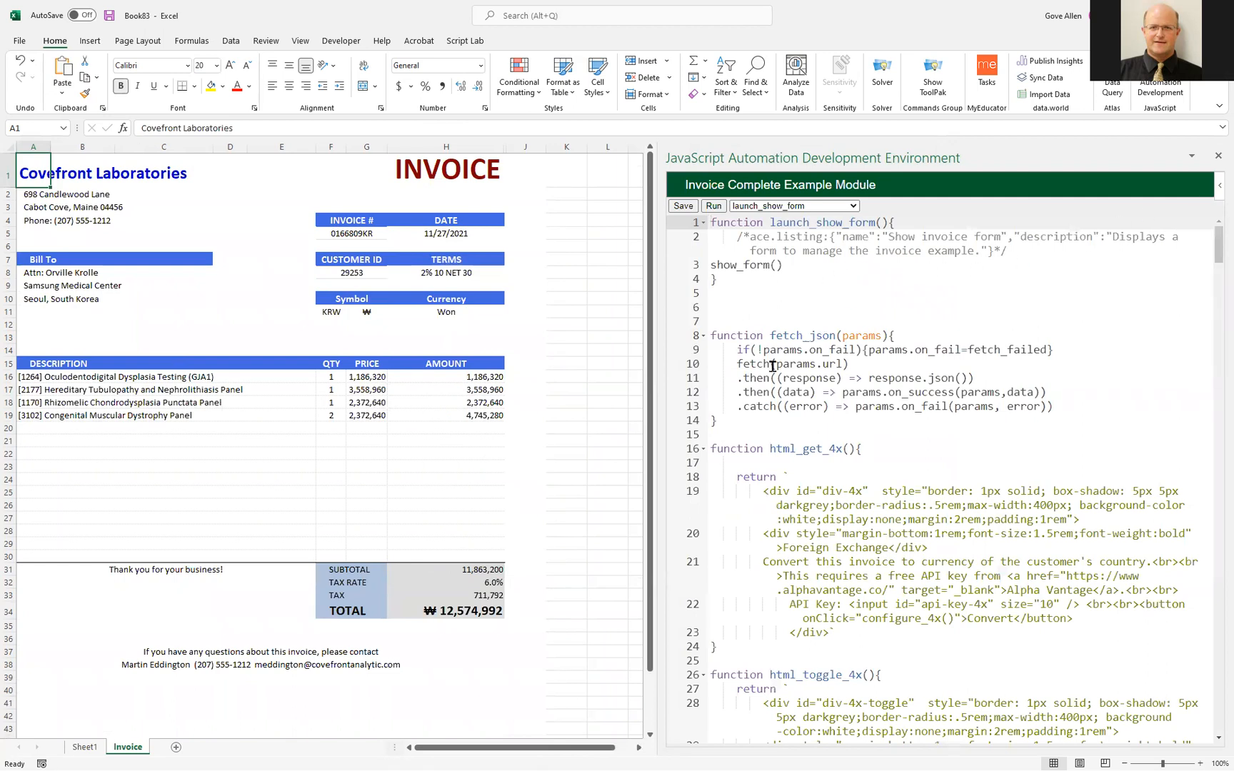
pyautogui.moveTo(777, 341)
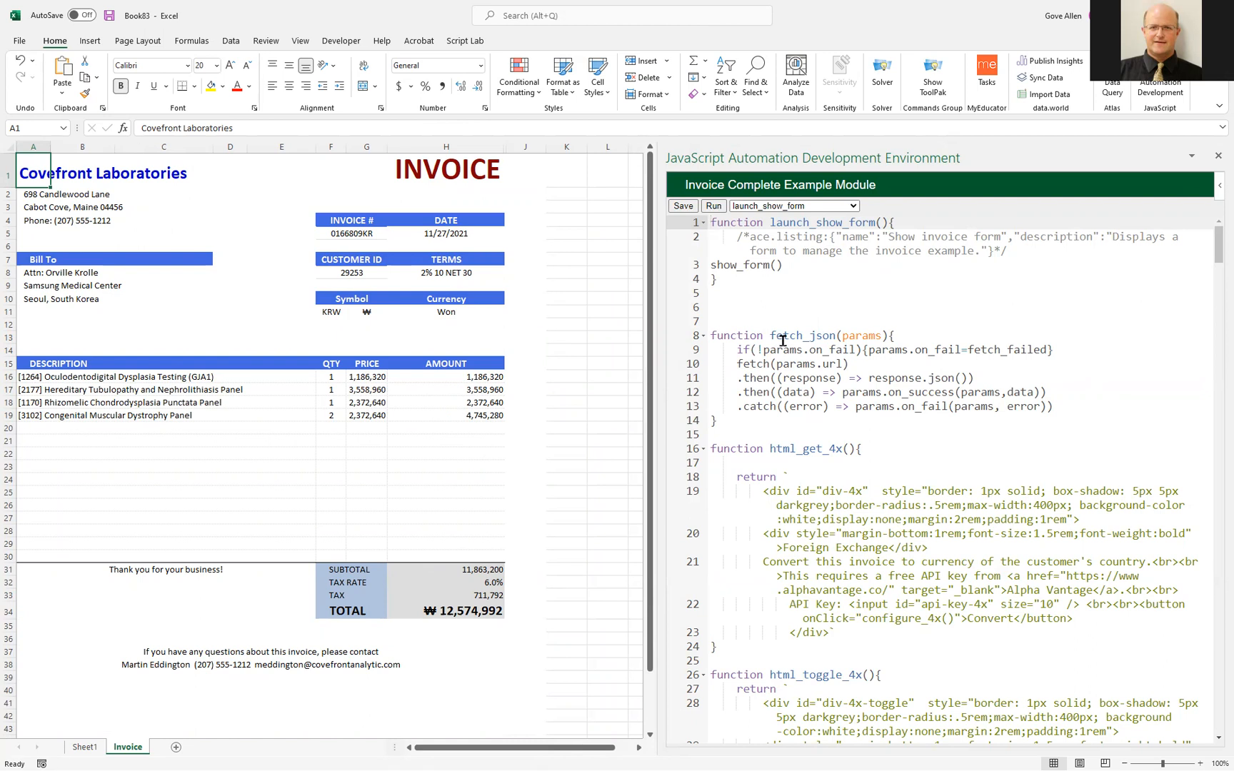
pyautogui.moveTo(792, 341)
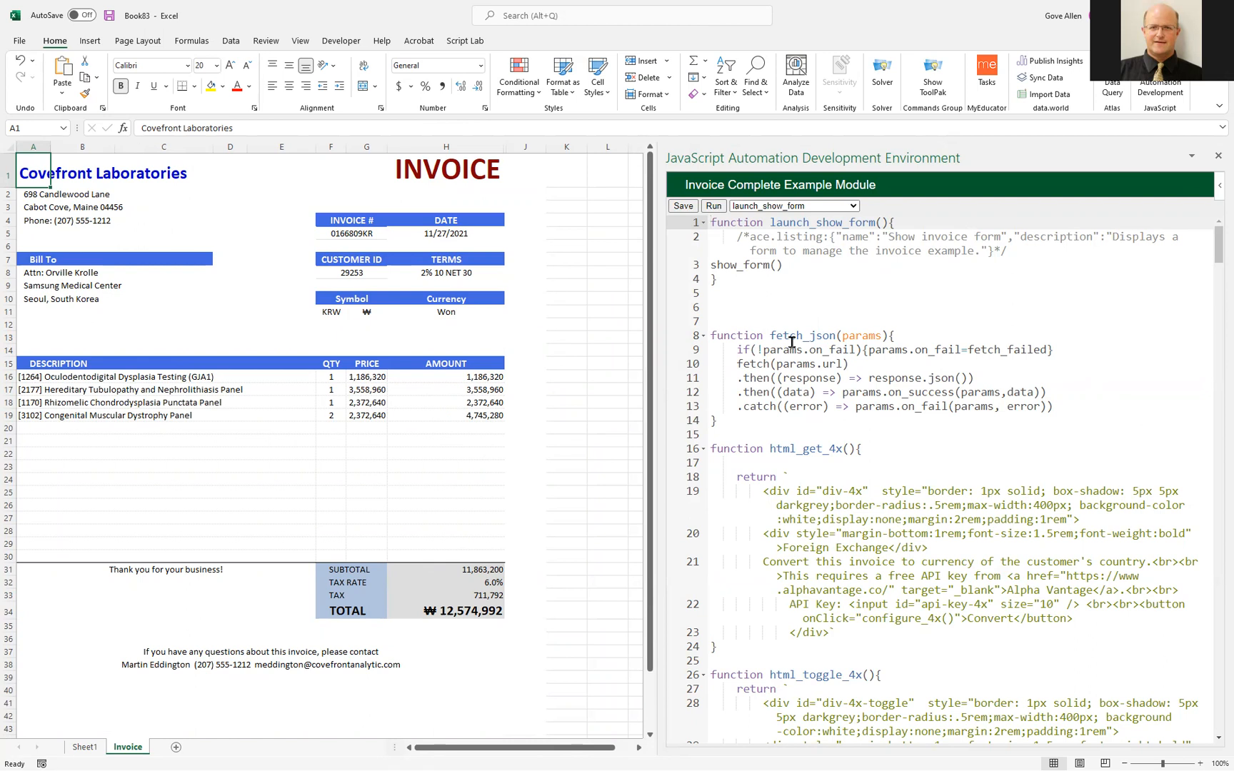